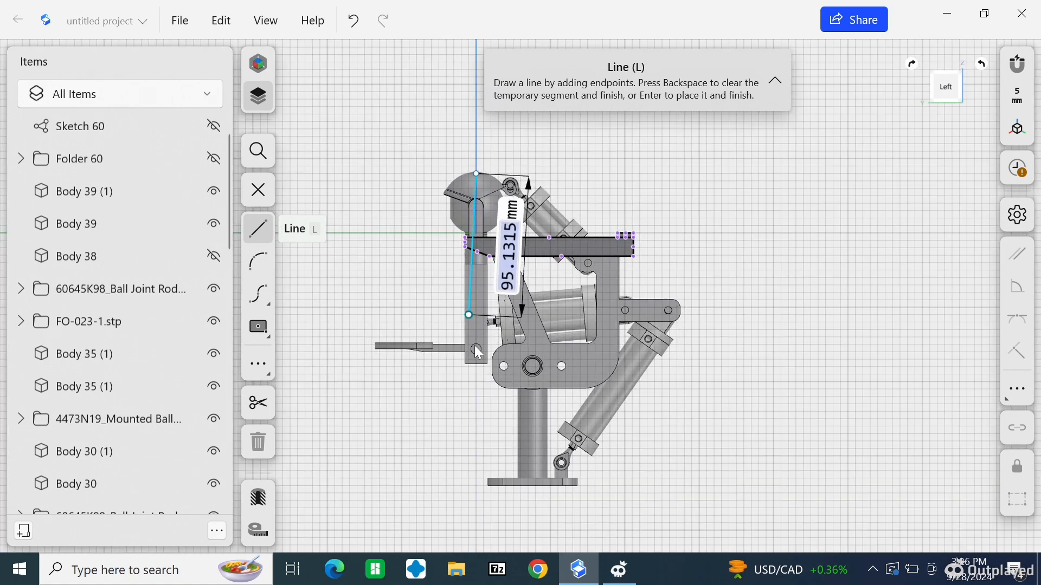
Draw a 150 mm reference line from the eye's top, then exit sketching and zoom out
{"action": "left_click", "coordinate": [476, 382]}
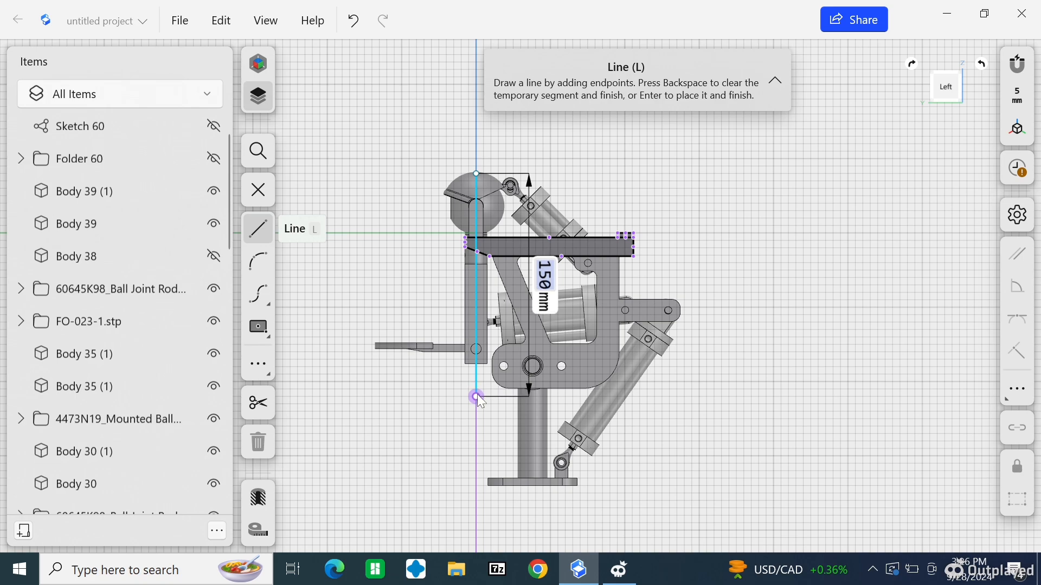
{"action": "left_click_drag", "start_coordinate": [476, 399], "coordinate": [475, 373]}
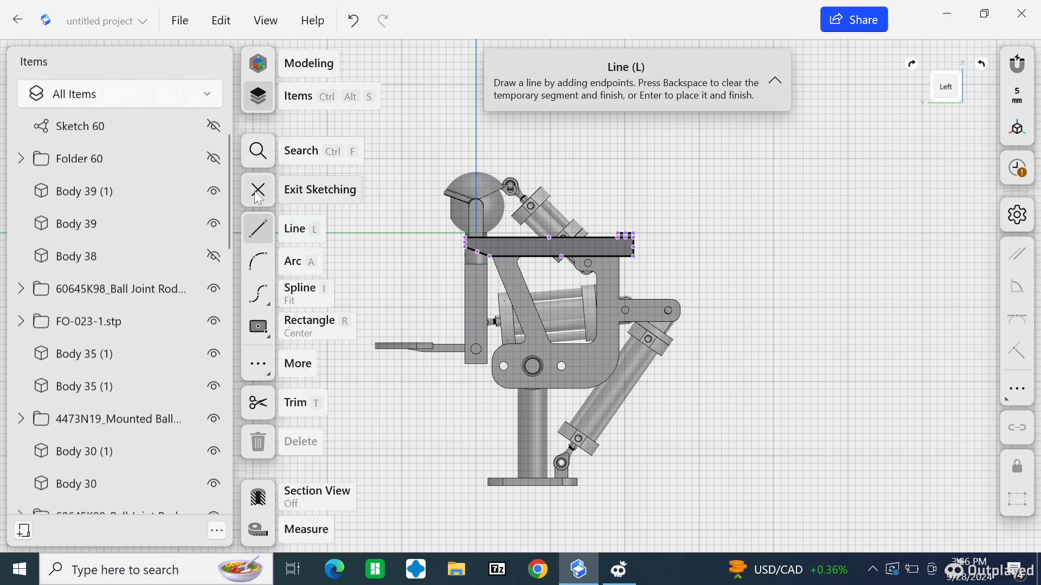
{"action": "left_click", "coordinate": [257, 190]}
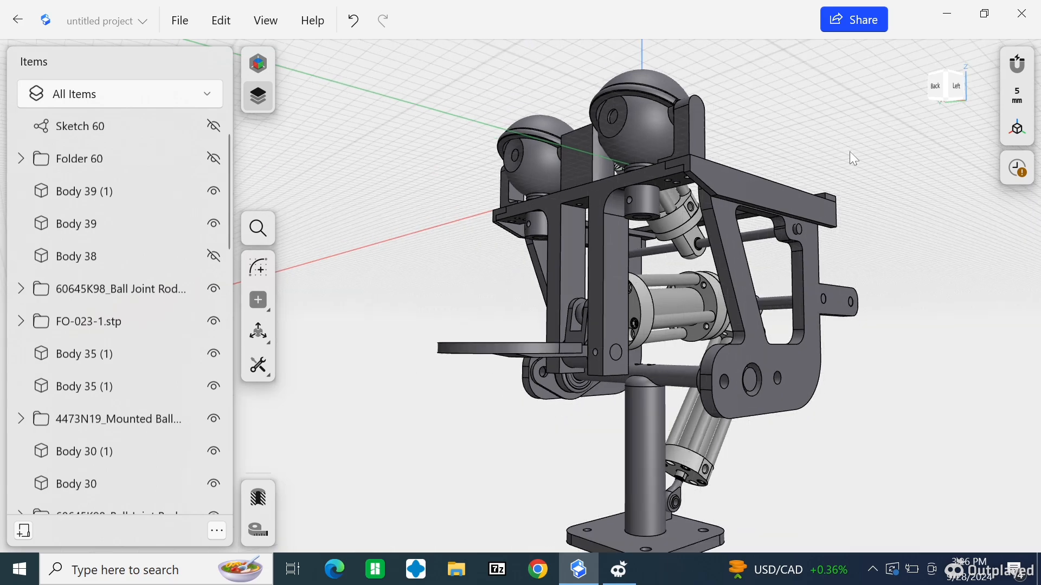
{"action": "scroll", "scroll_direction": "down", "scroll_amount": 3}
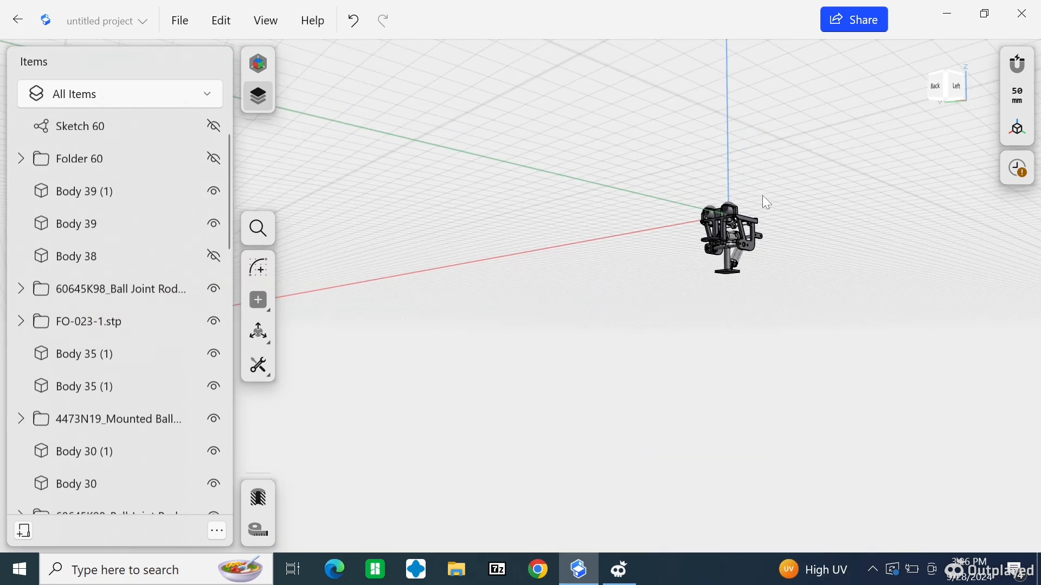